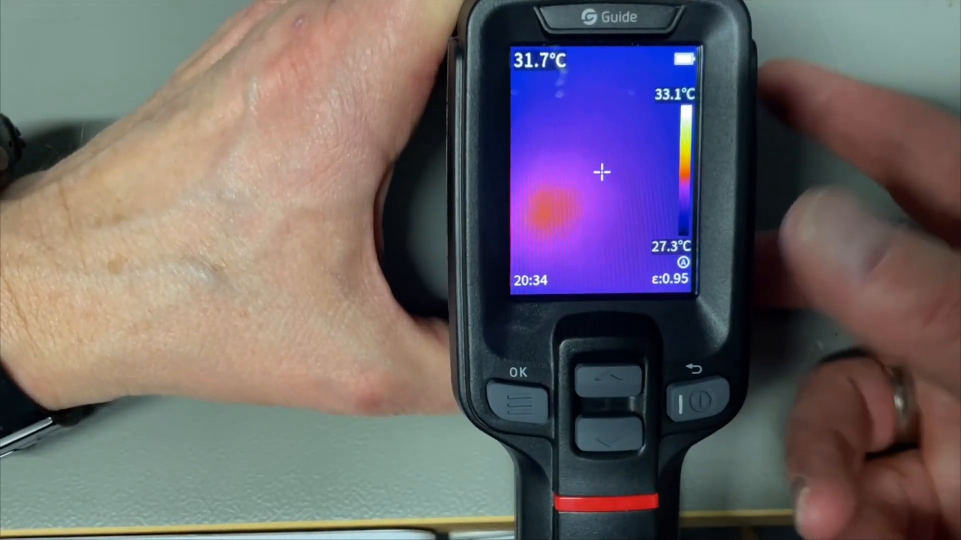
- Switch the imaging mode from IR to MIF and back, then return to the live thermal view
click(520, 399)
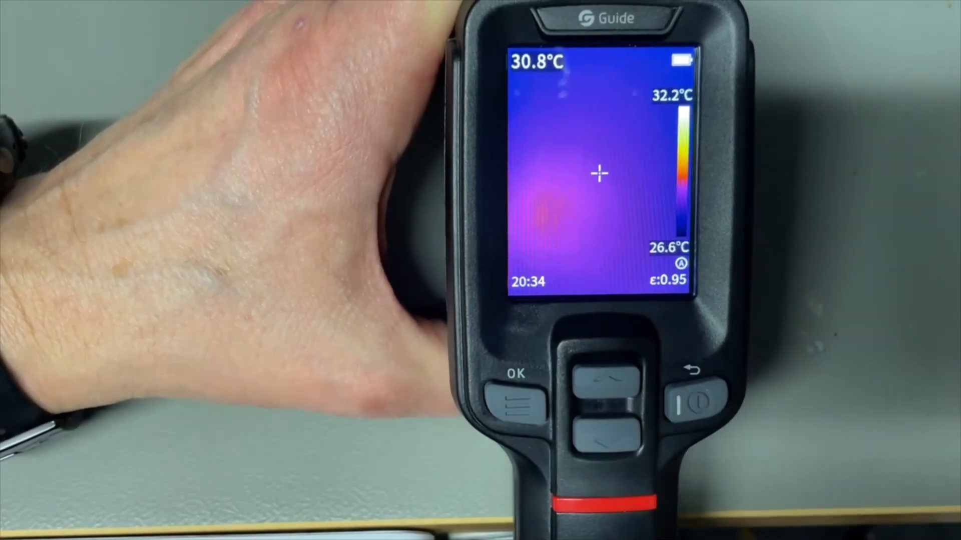
click(517, 398)
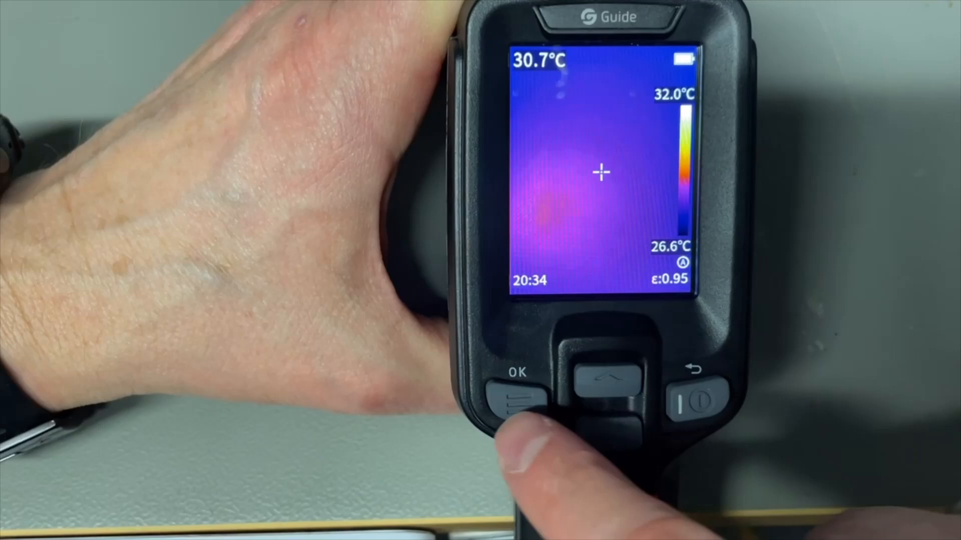
click(605, 429)
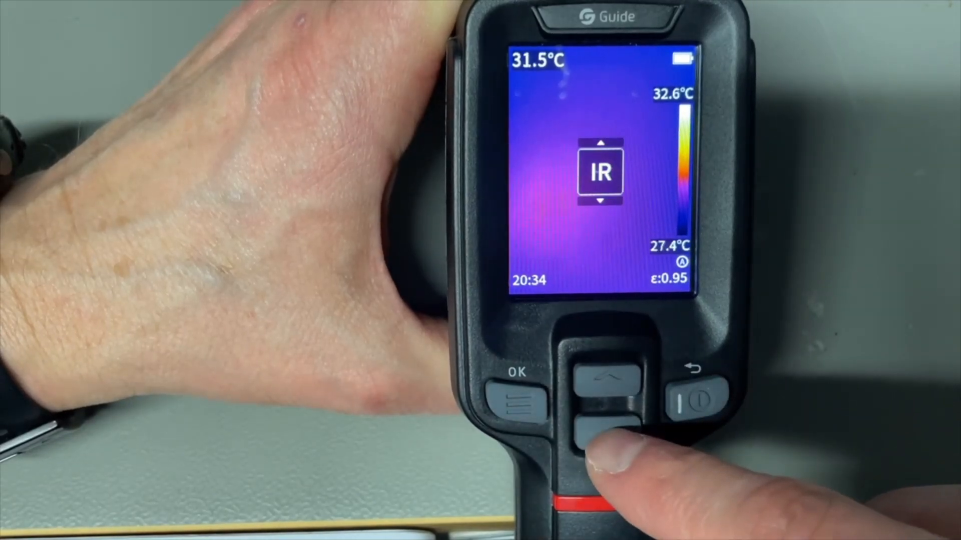
click(604, 433)
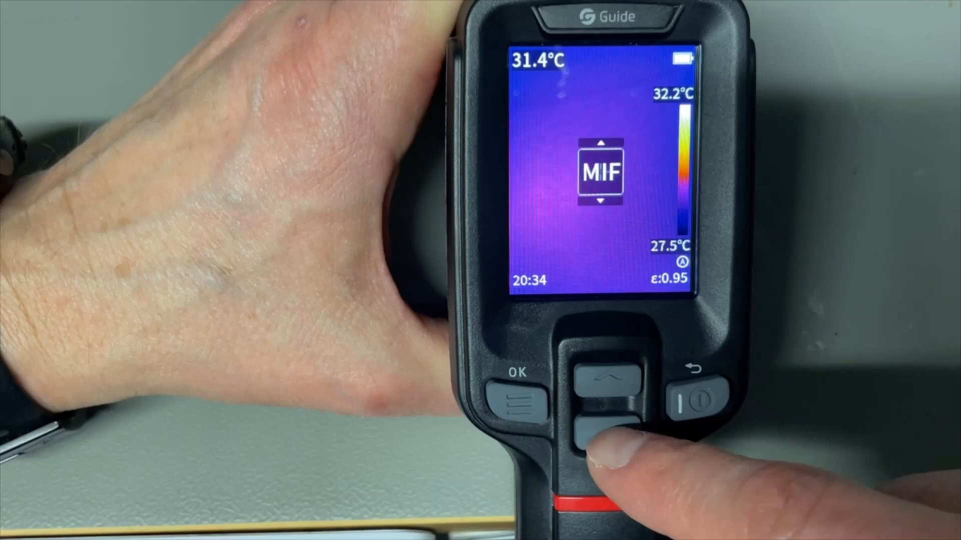
click(609, 429)
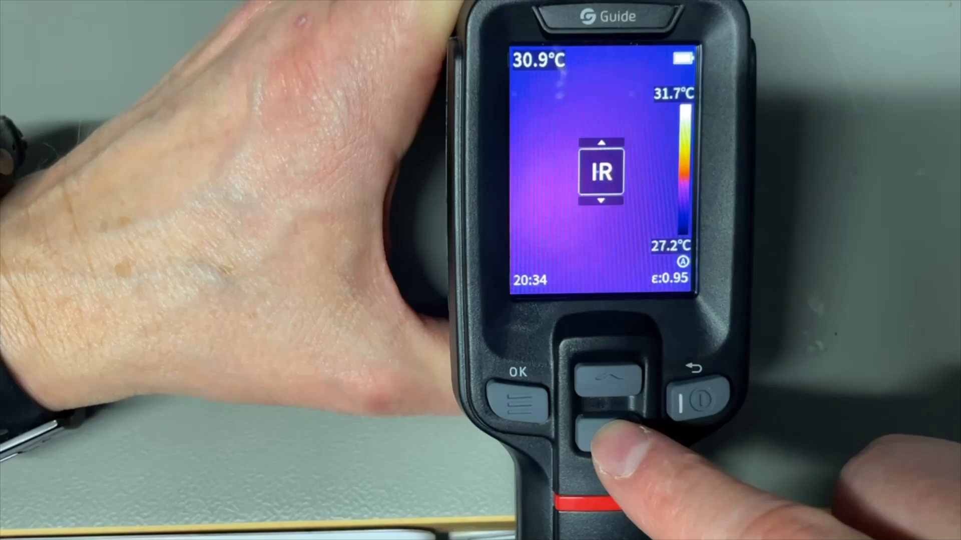
click(604, 435)
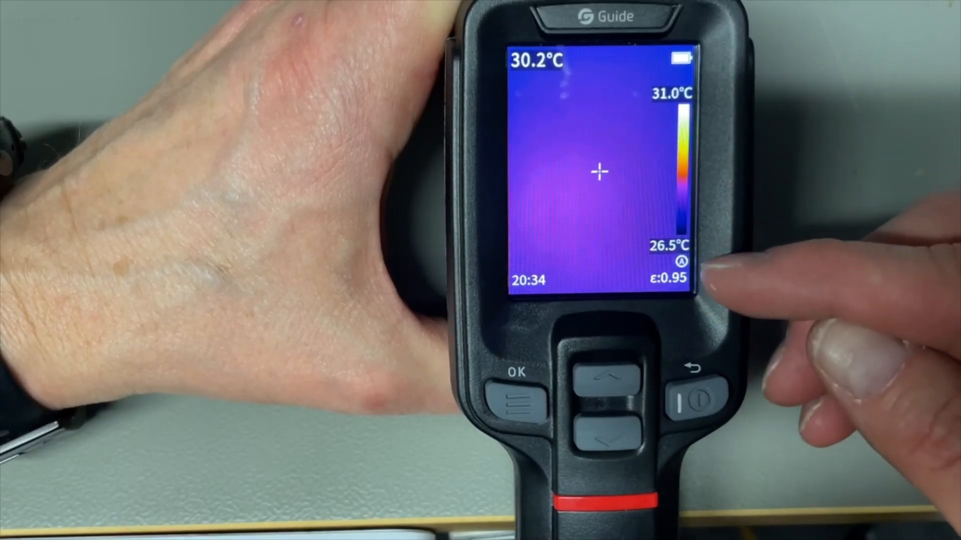
- Bring up the Menu and move down from Gallery past Emissivity and Palette to TempUnit (°C)
click(520, 401)
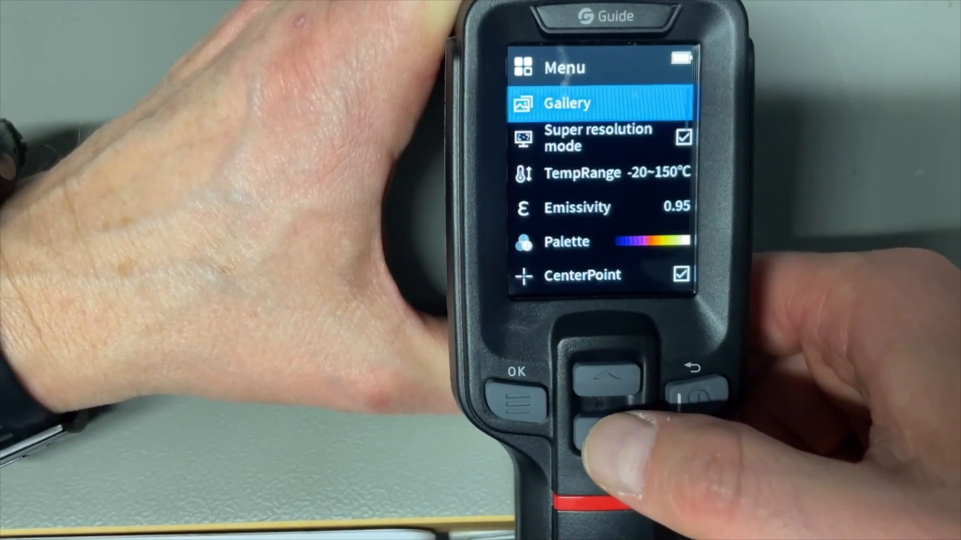
click(604, 435)
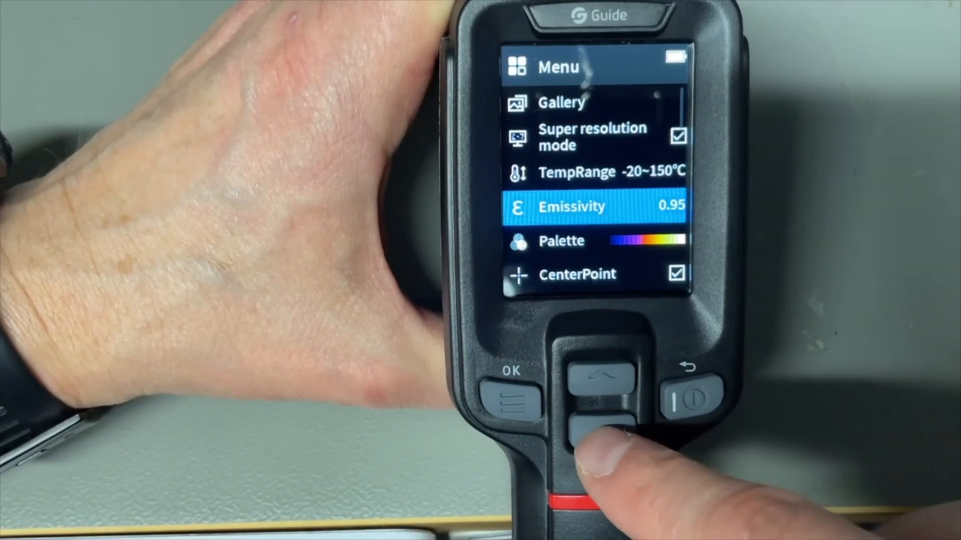
click(598, 426)
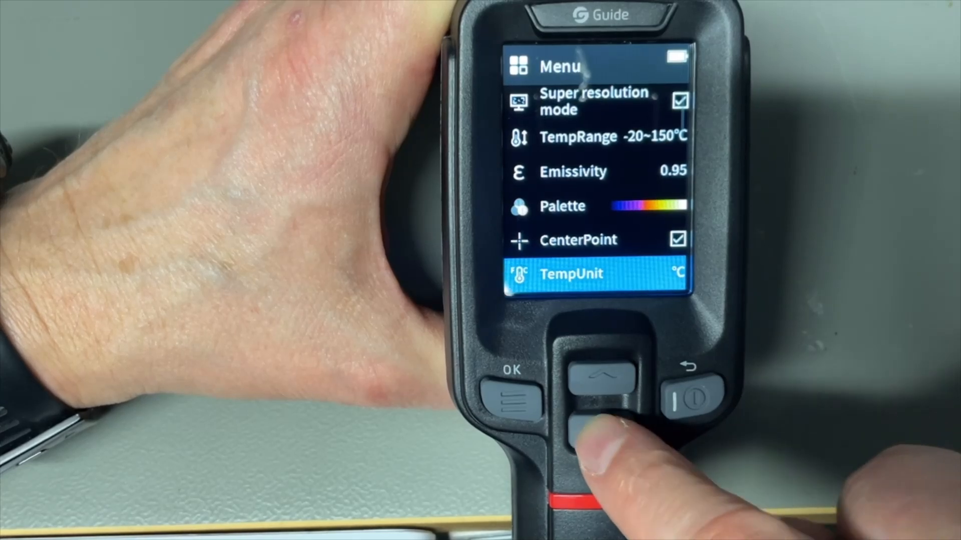
click(598, 430)
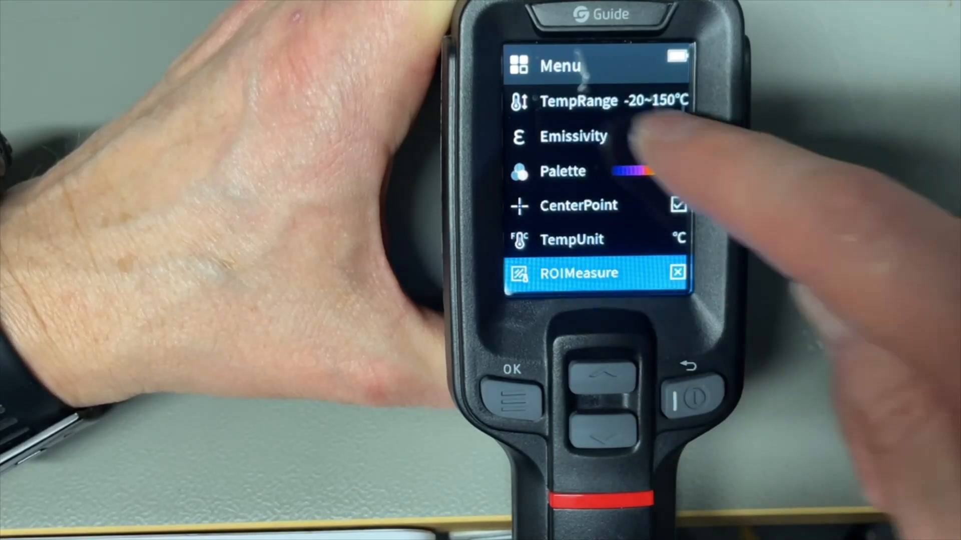
- Move down past temperature alarm, reflected temperature, distance 1.0m, distance unit and auto-off to brightness
click(603, 429)
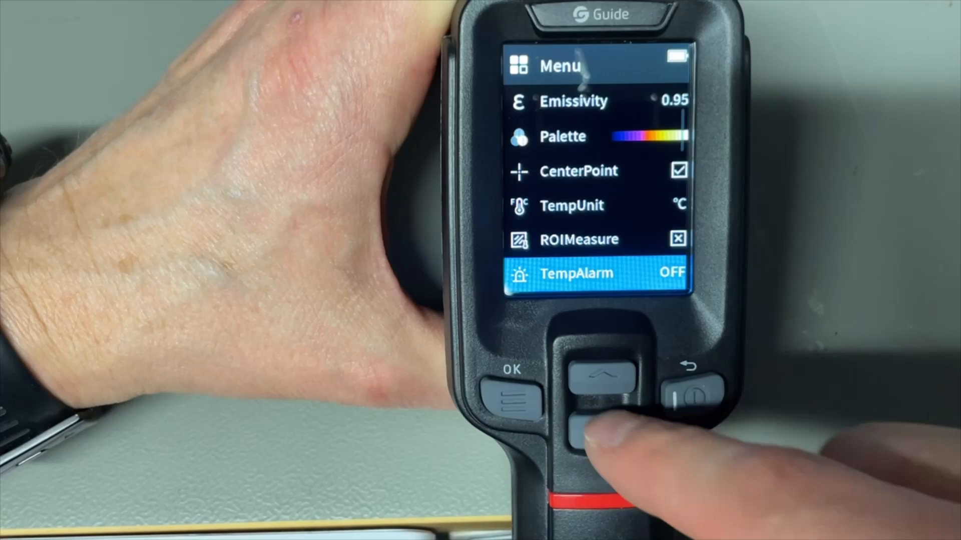
click(600, 429)
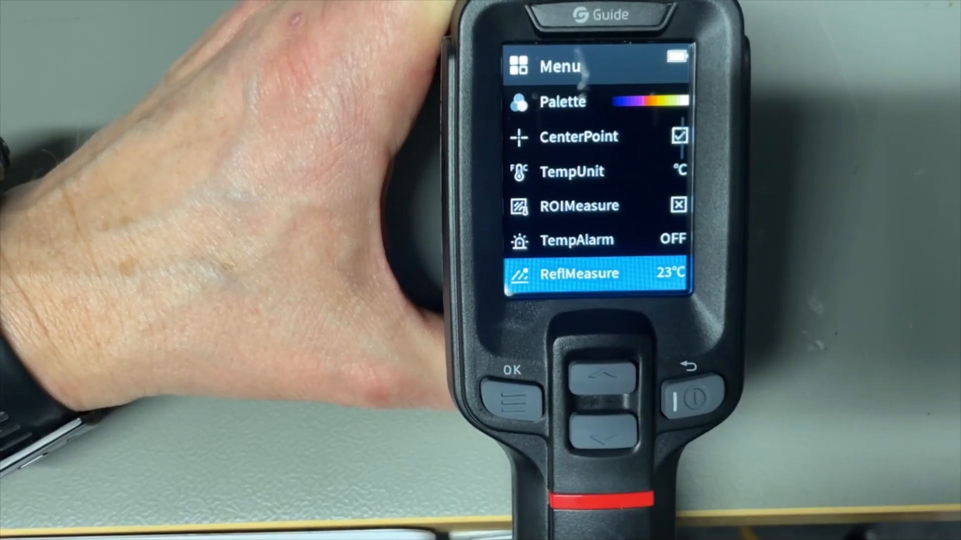
click(603, 430)
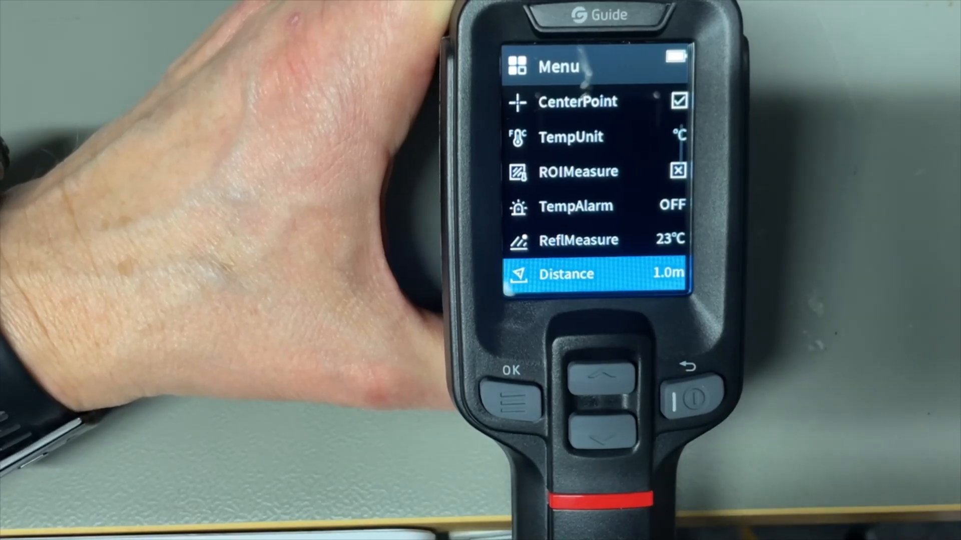
click(603, 433)
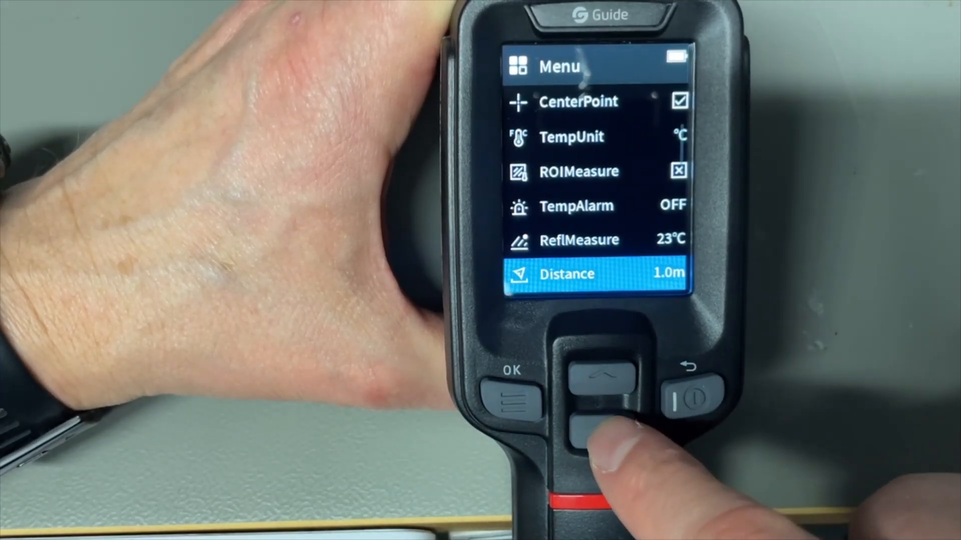
click(601, 429)
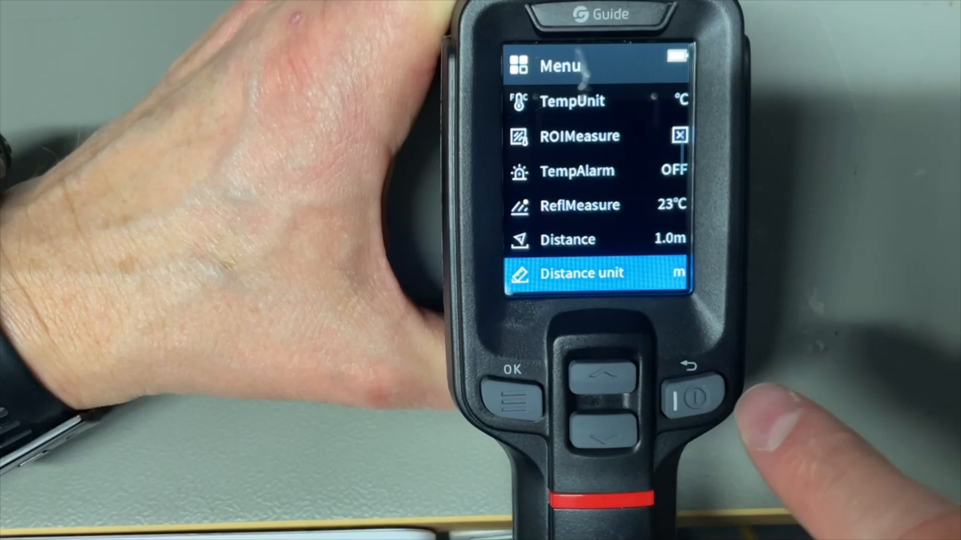
click(603, 424)
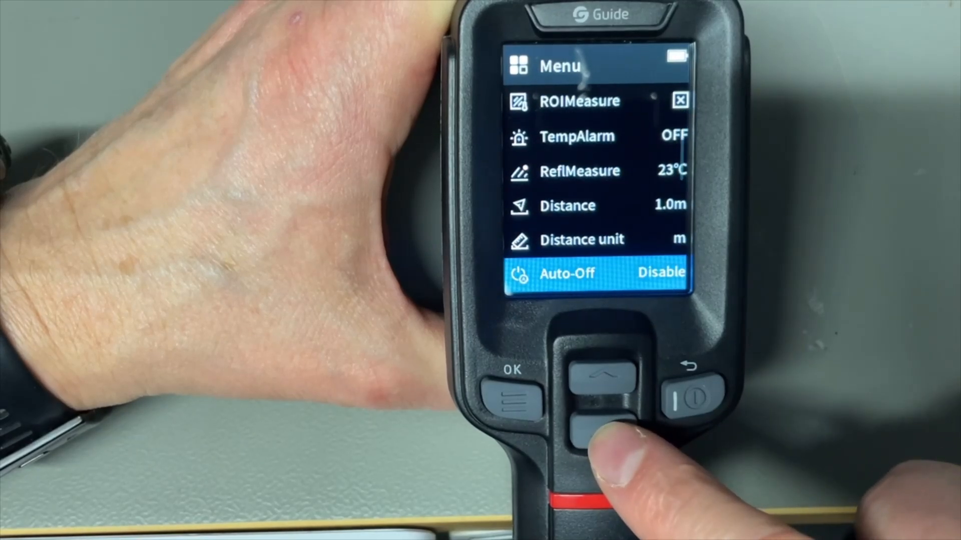
click(601, 426)
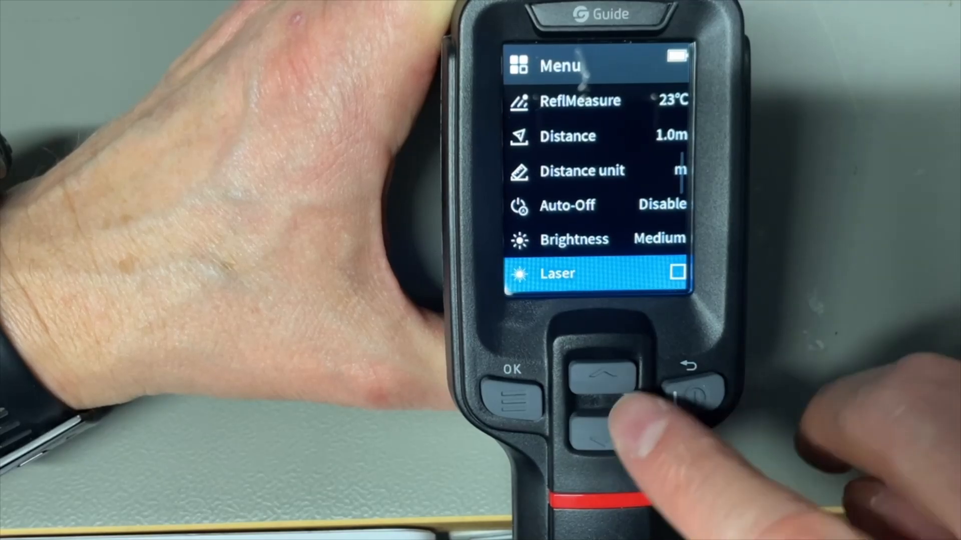
- Continue past floodlight, language, reset, format, PIP transparency 75% and visible-light resolution to WiFi (OFF)
click(602, 430)
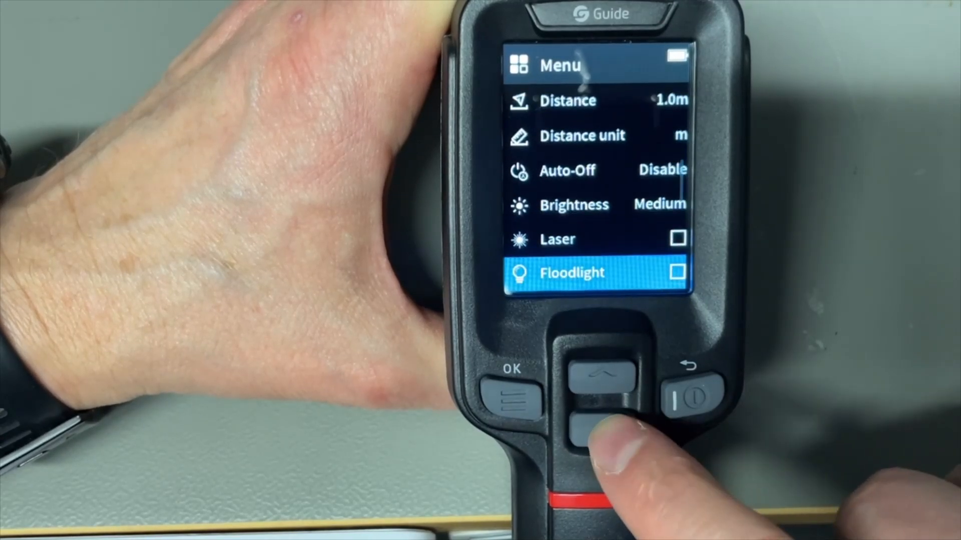
click(600, 427)
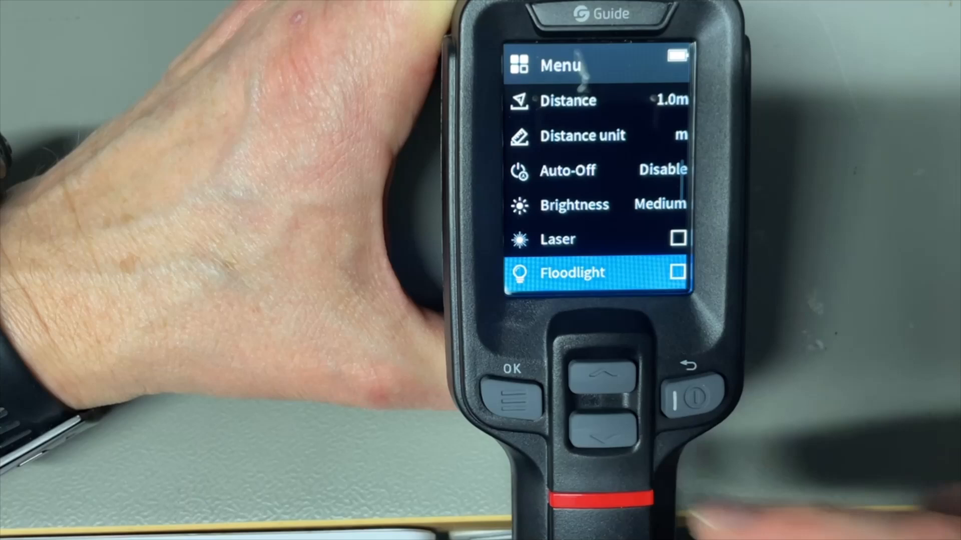
click(602, 426)
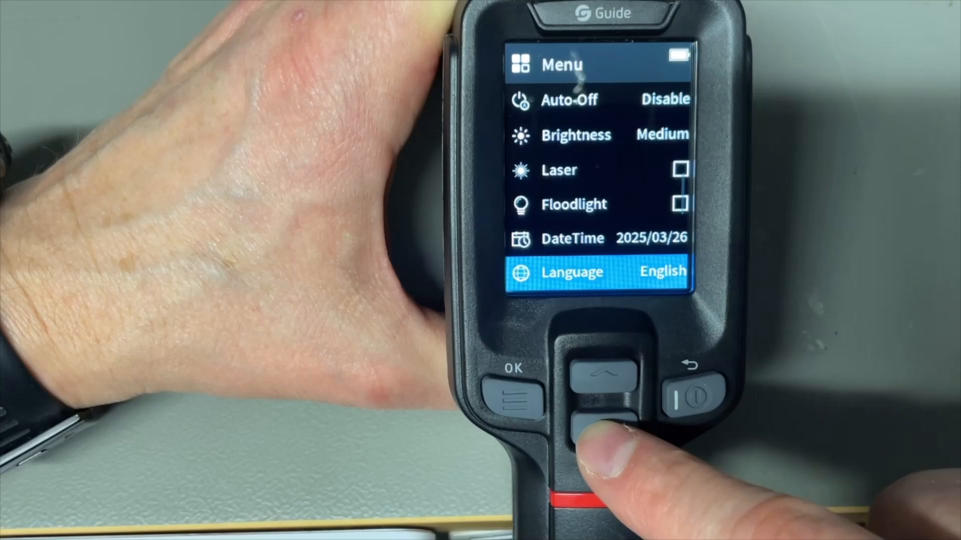
click(600, 422)
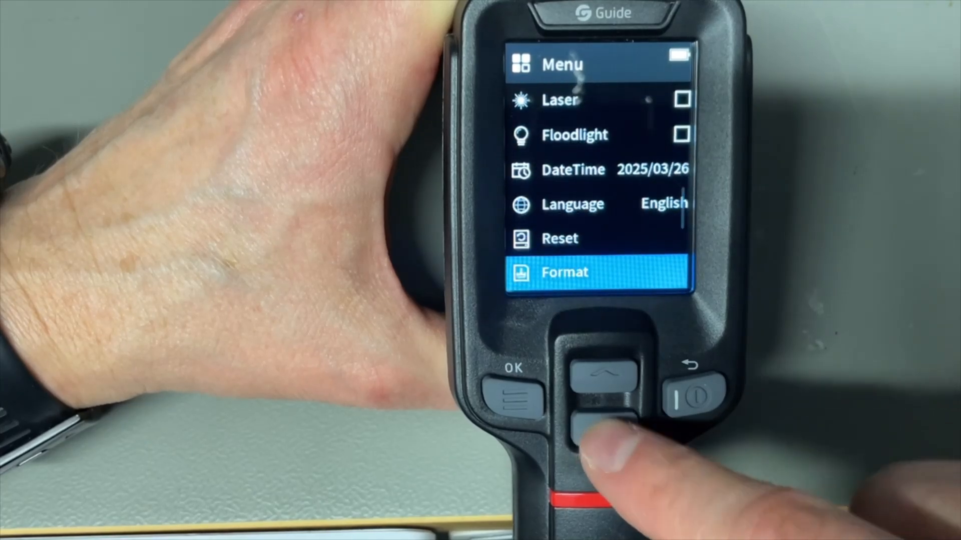
click(603, 419)
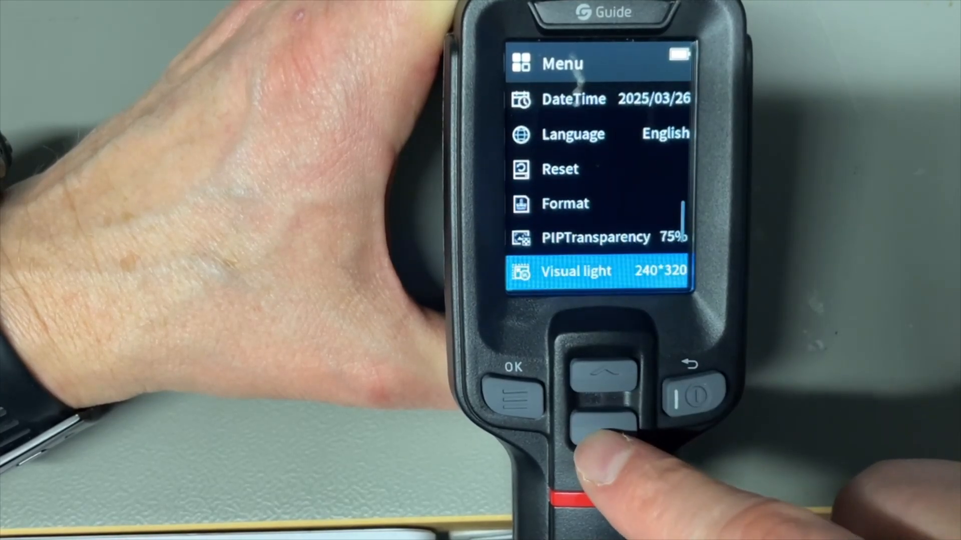
click(603, 372)
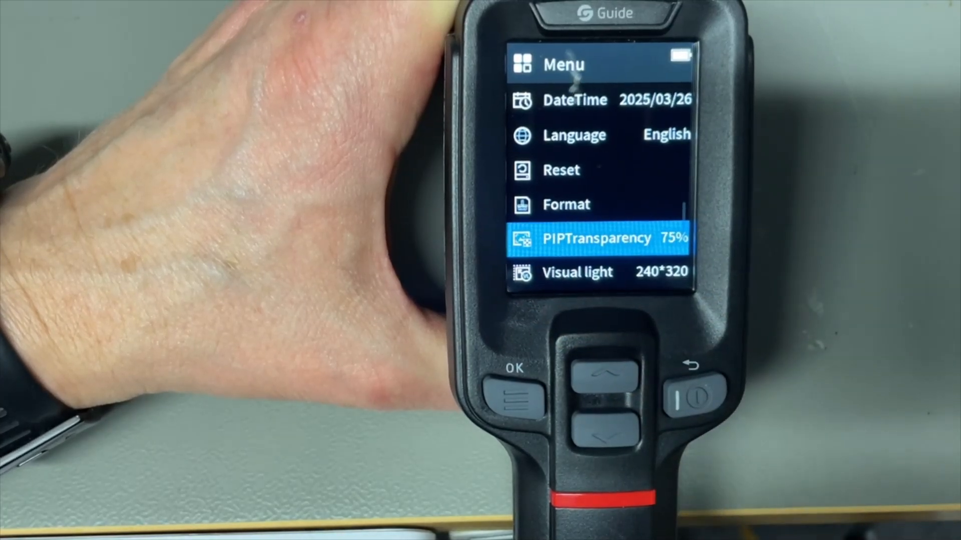
click(604, 429)
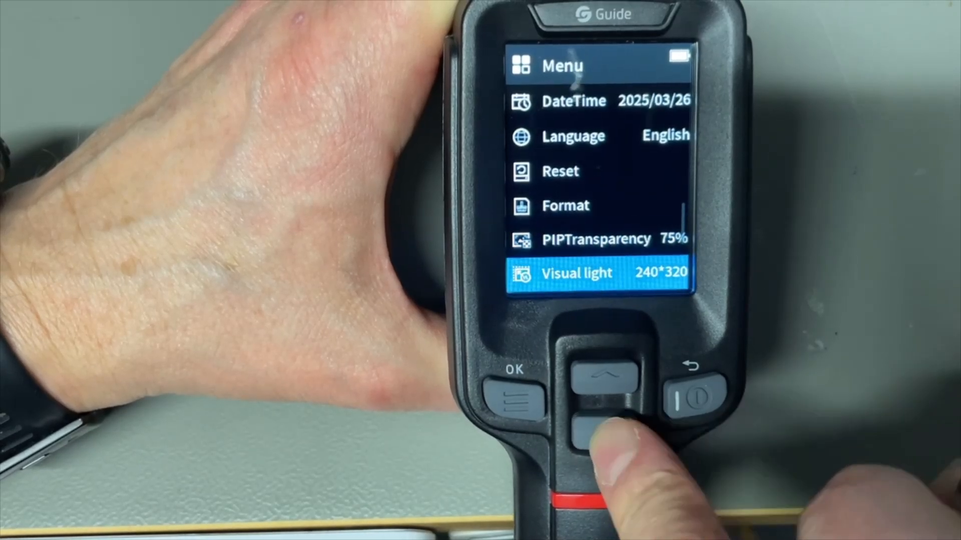
click(603, 432)
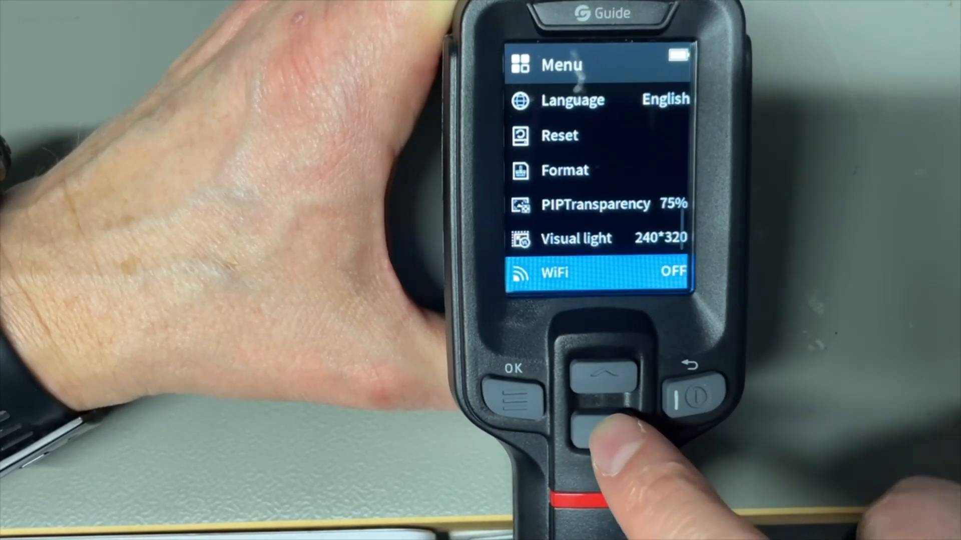
- Turn WiFi on, view the available network list, and return to the Menu showing WiFi ON
click(603, 427)
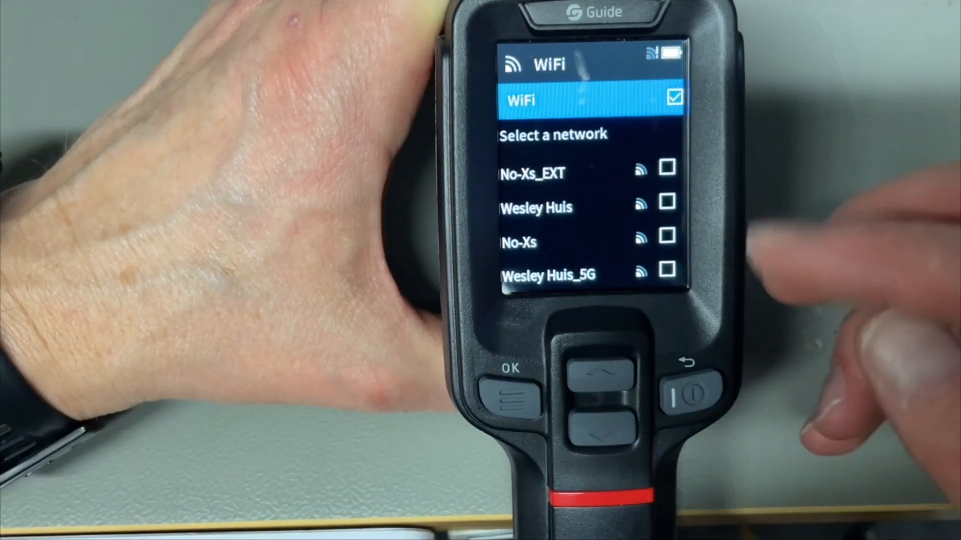
click(687, 394)
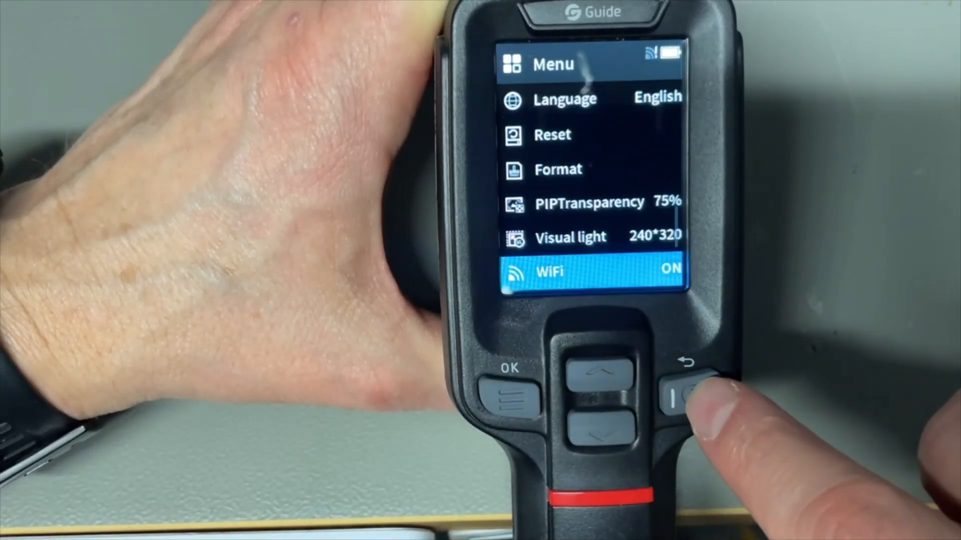
- Move past AP mode to USBMode, set it to Projection, then select Local update
click(603, 429)
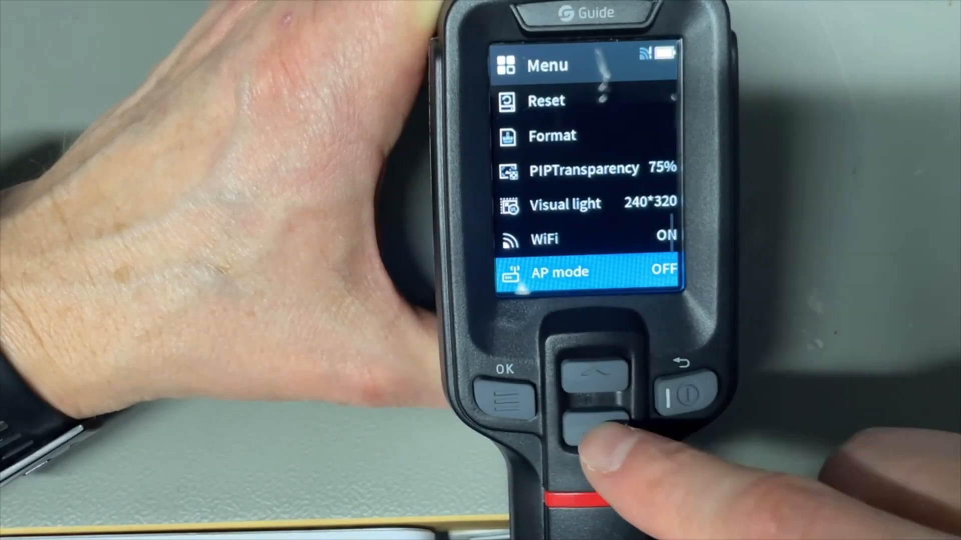
click(590, 422)
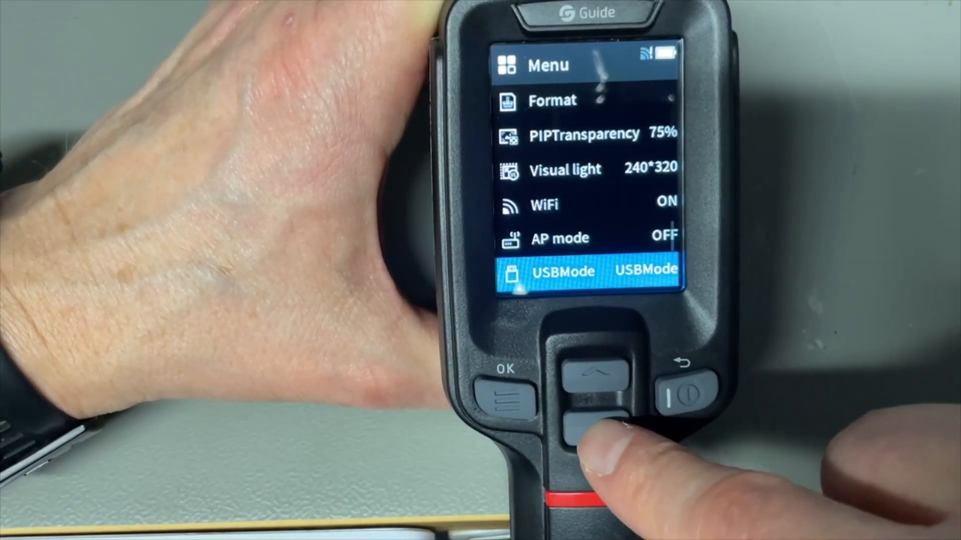
click(597, 422)
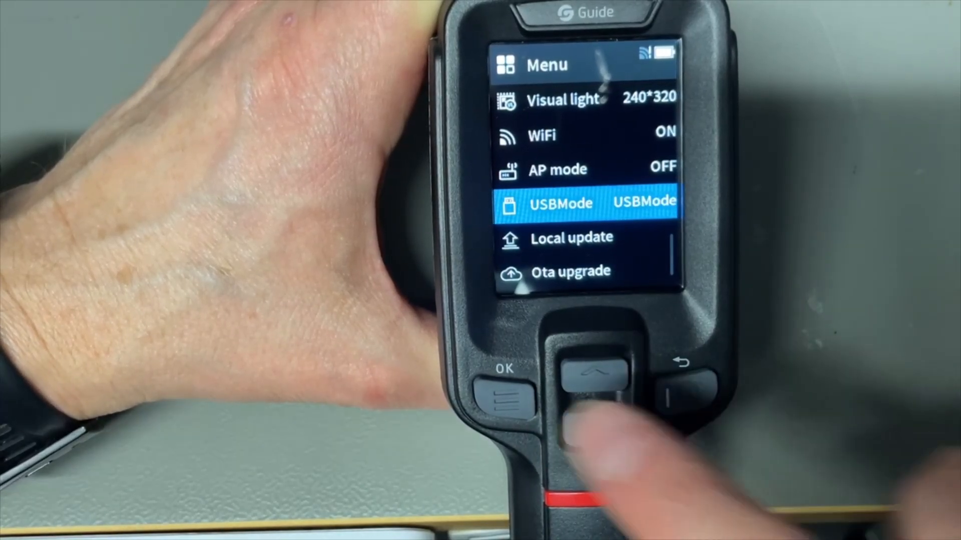
click(503, 398)
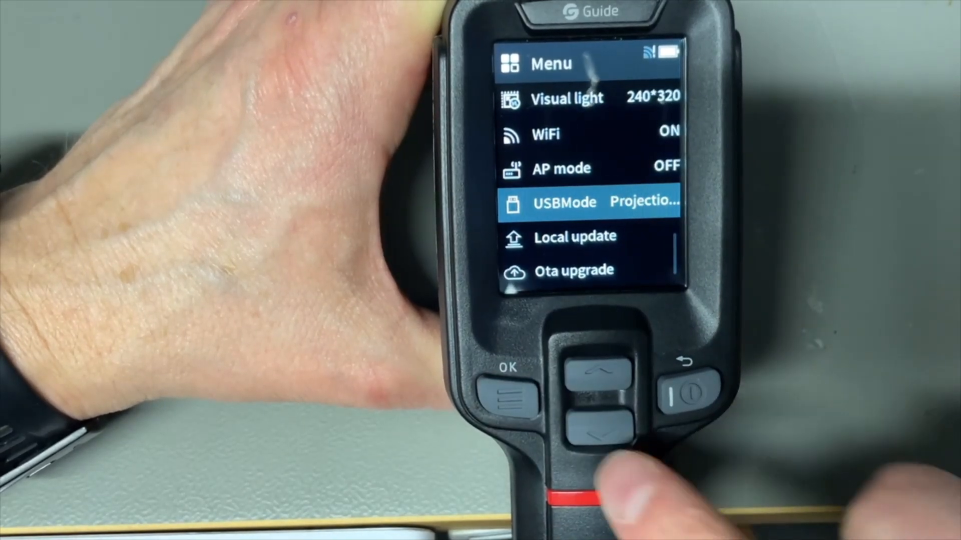
click(509, 392)
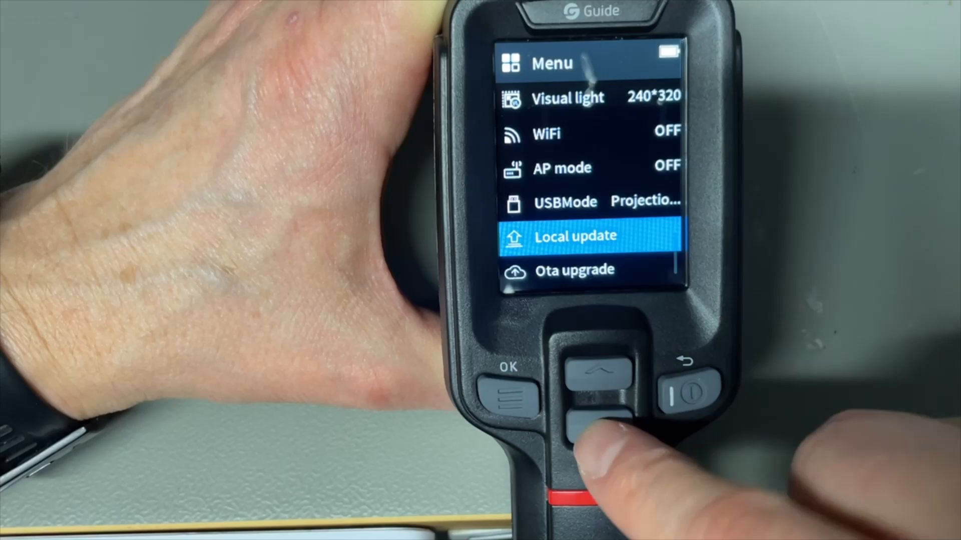
- Move down past Ota upgrade to the Camera info entry at the end of the menu
click(602, 429)
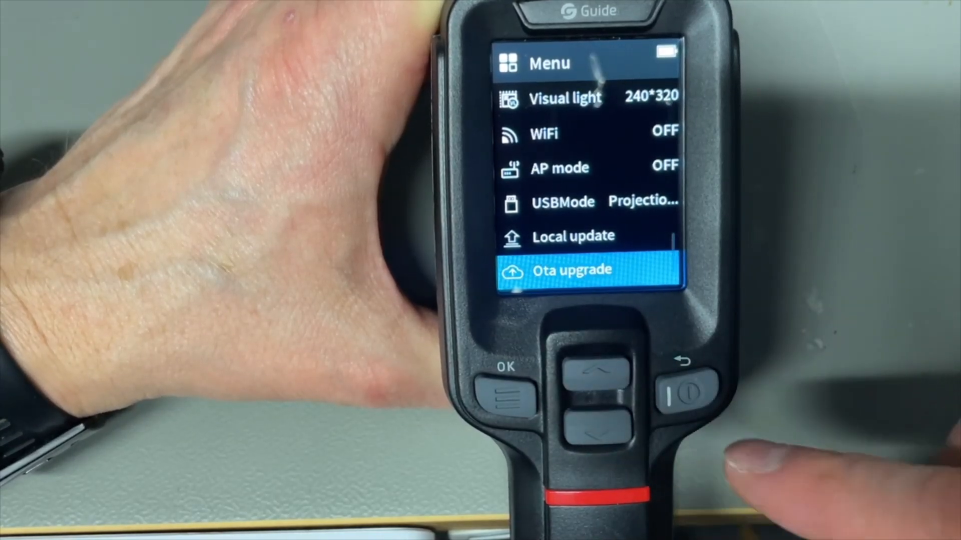
click(504, 380)
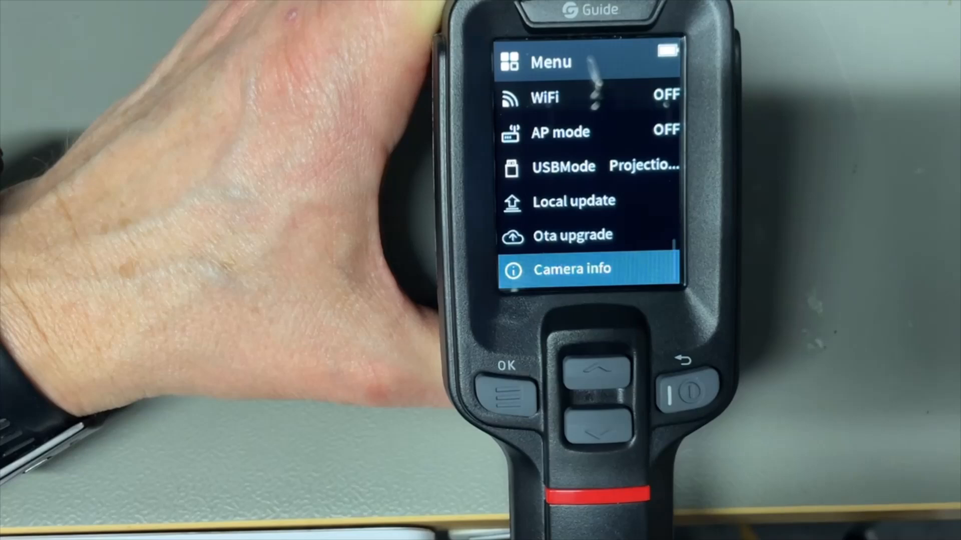
- View the Camera info page with software version, serial number and memory capacity, then leave it
click(506, 383)
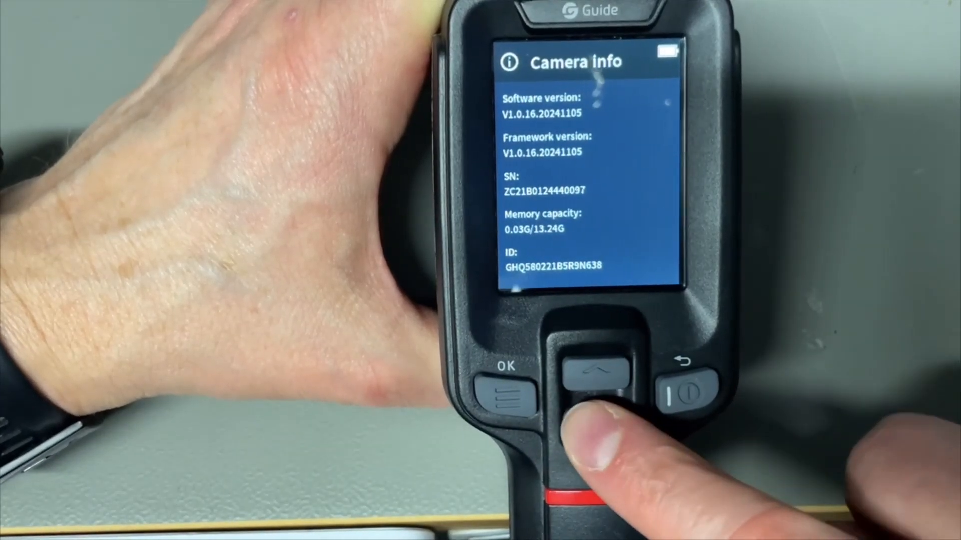
click(692, 364)
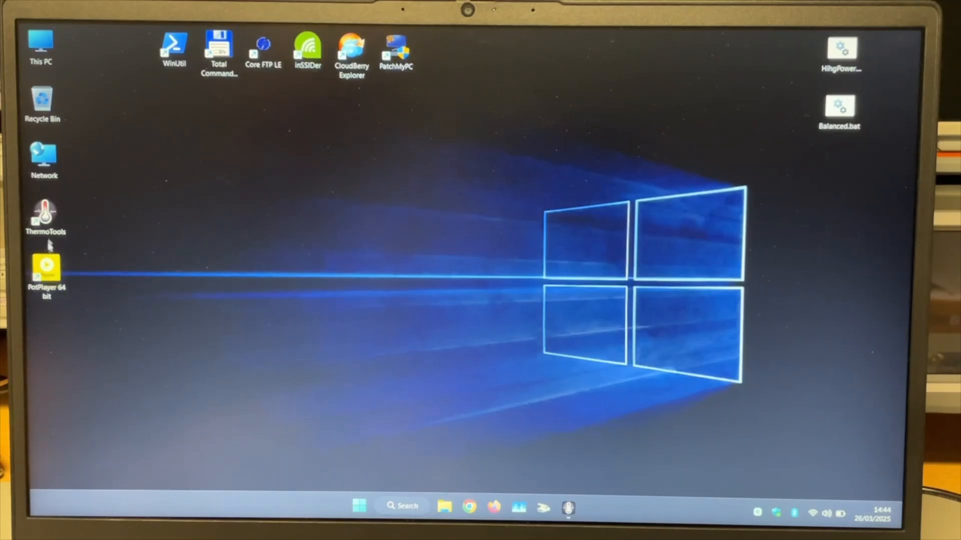
- Launch ThermoTools from the desktop and open one of the 12 thermal screenshots in the Screenshot folder
click(45, 214)
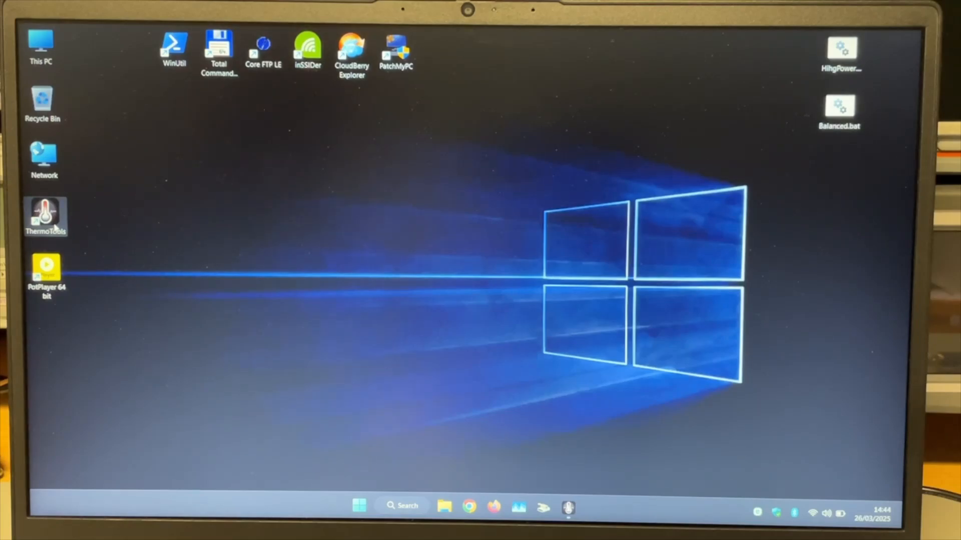
double_click(45, 217)
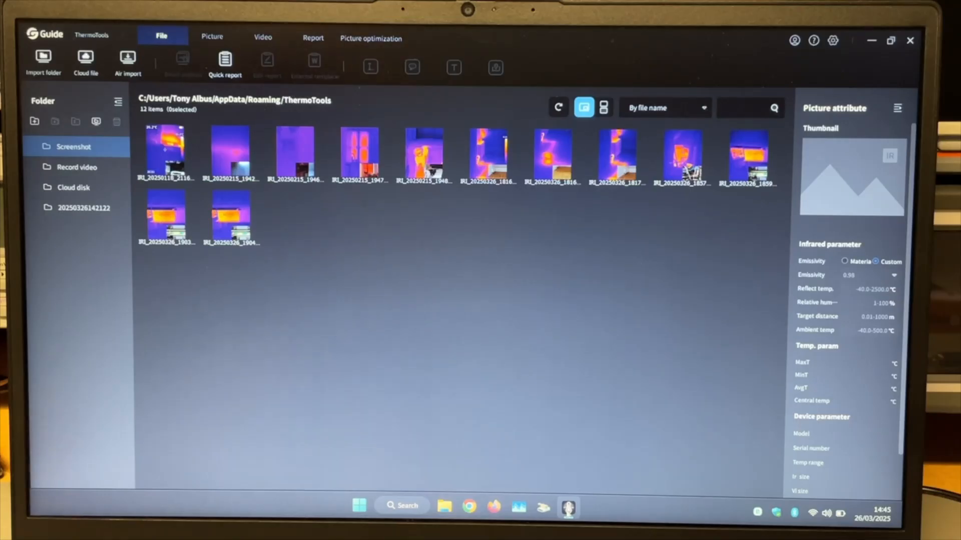
double_click(358, 153)
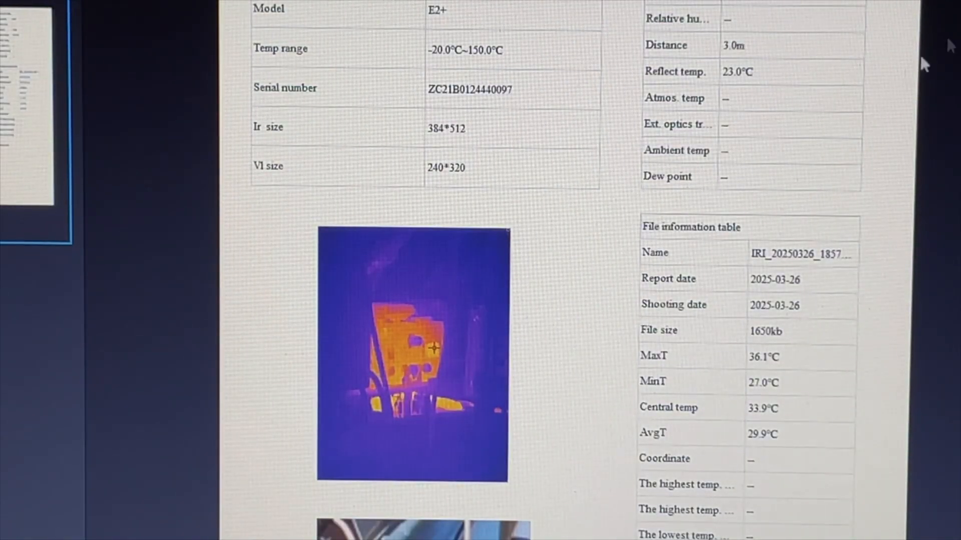
scroll(down, 3)
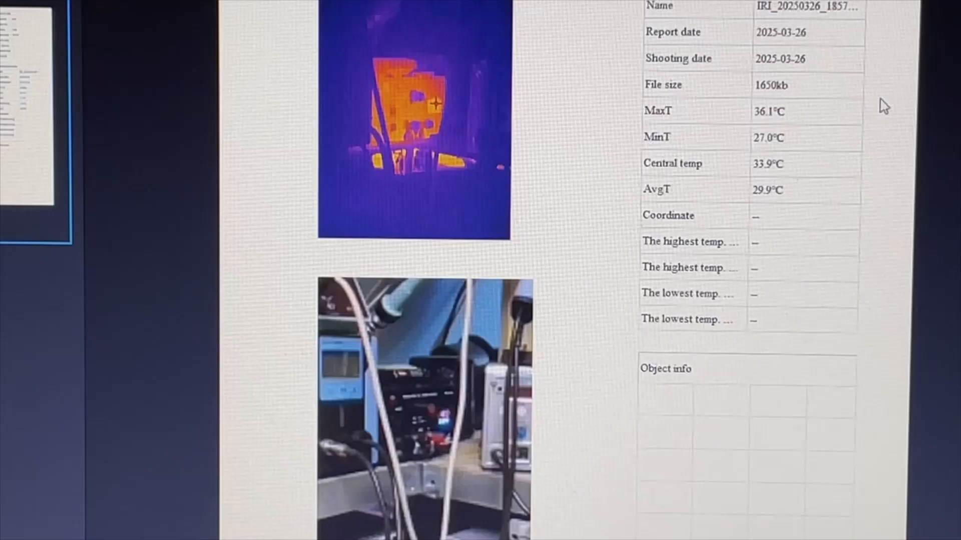